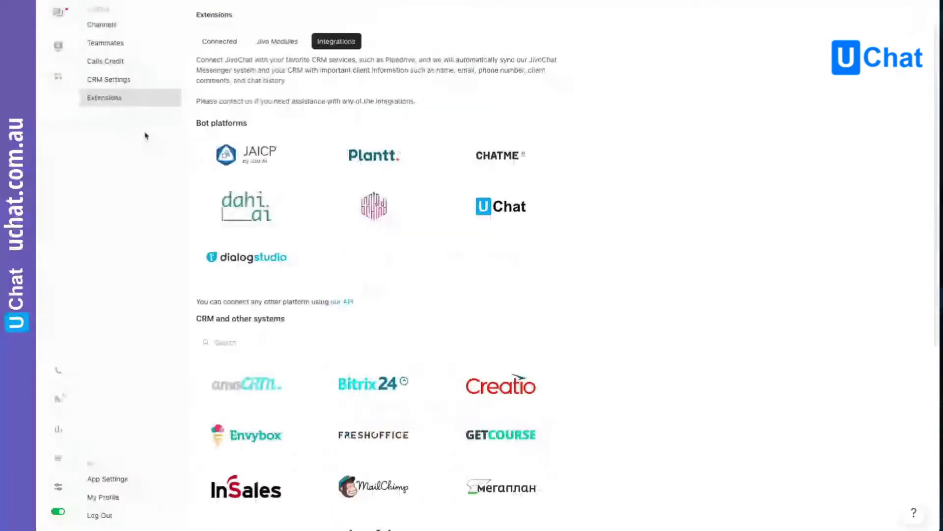
Review the connected UChat demo integration's bot token settings, then return to Extensions.
left_click(220, 41)
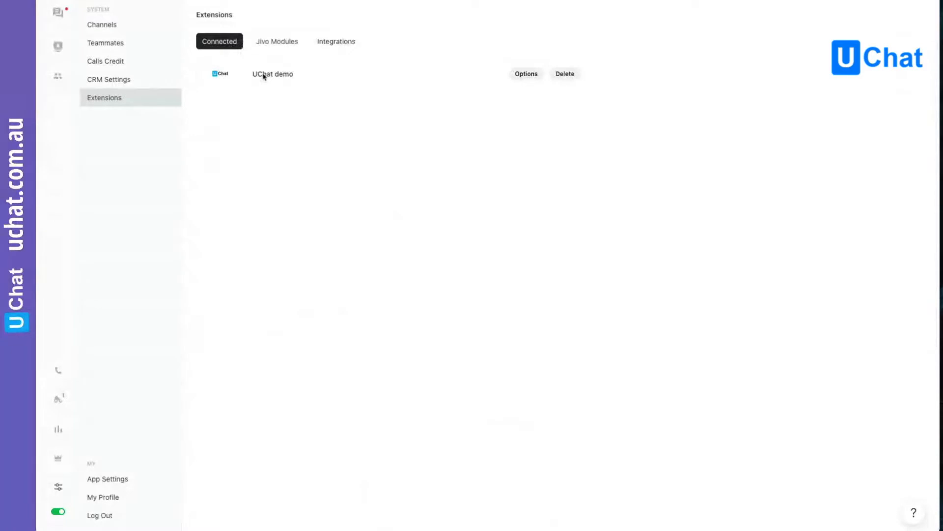
mouse_move(526, 73)
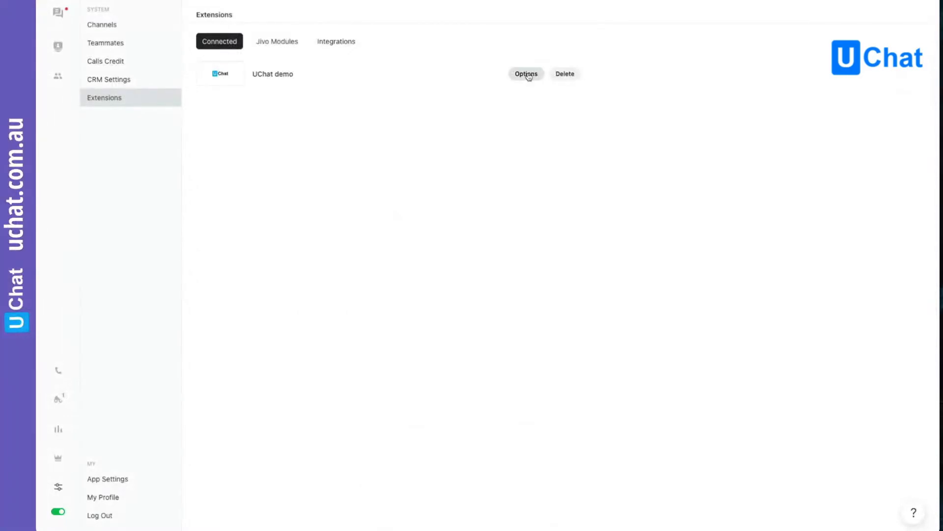
left_click(525, 74)
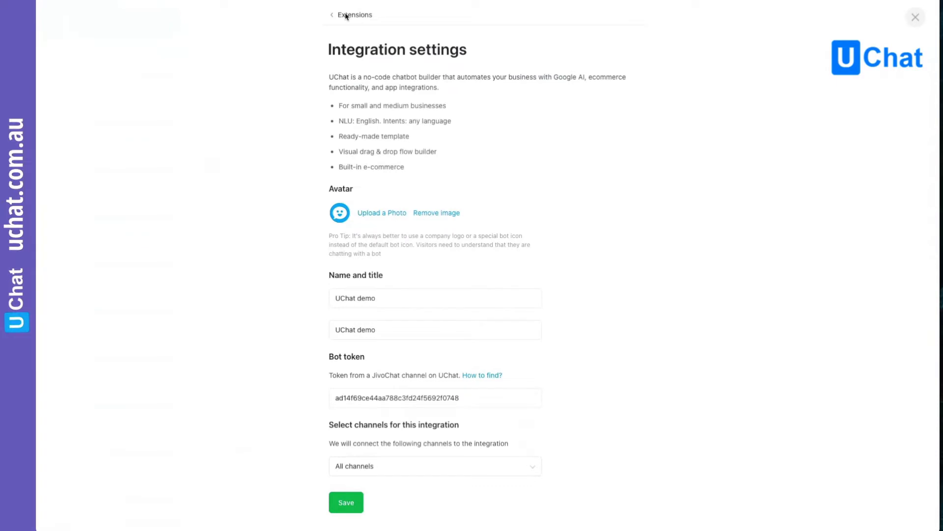
left_click(354, 14)
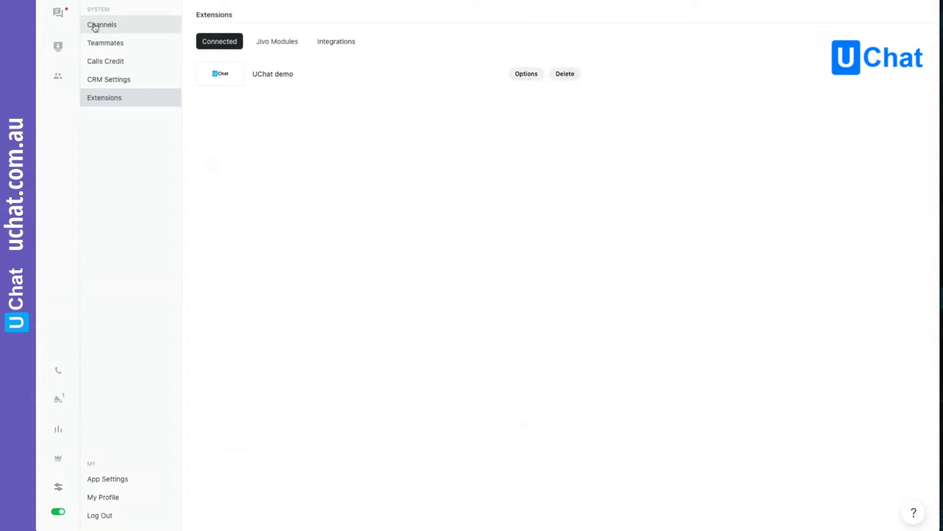
left_click(101, 25)
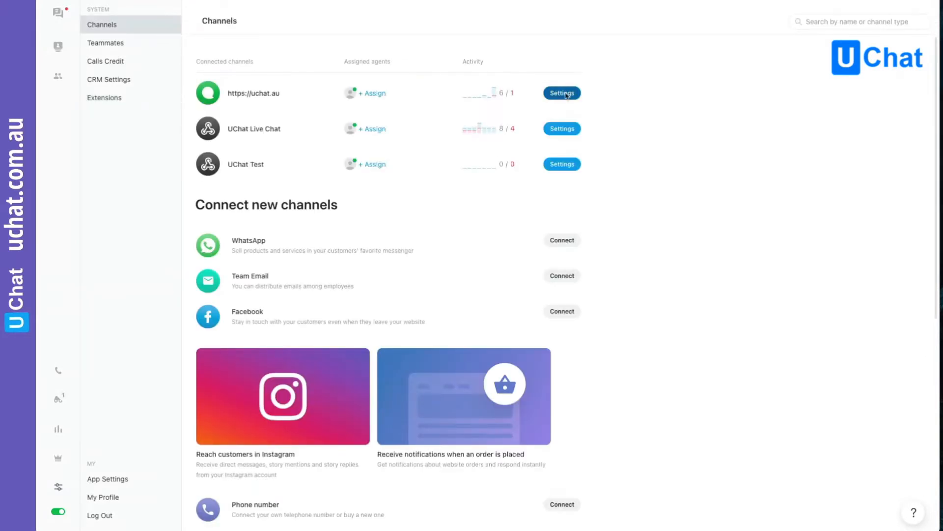
left_click(560, 93)
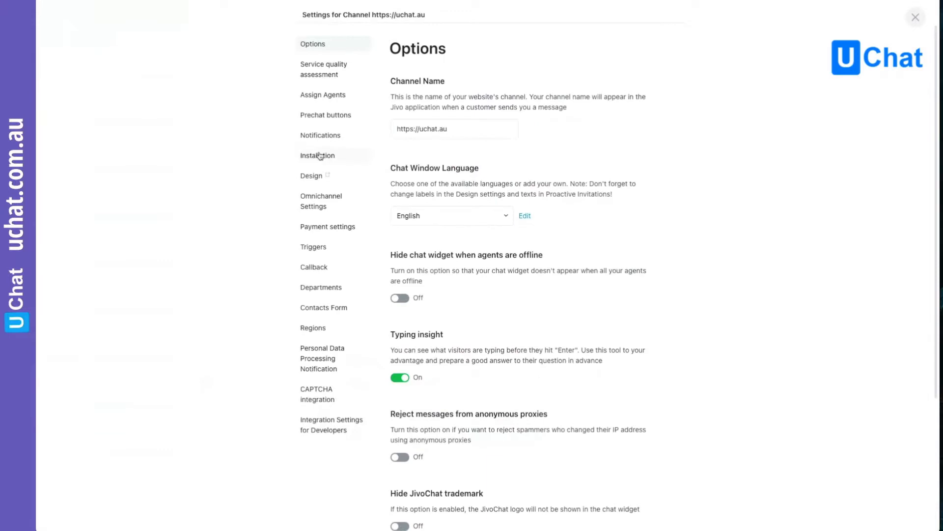
left_click(317, 155)
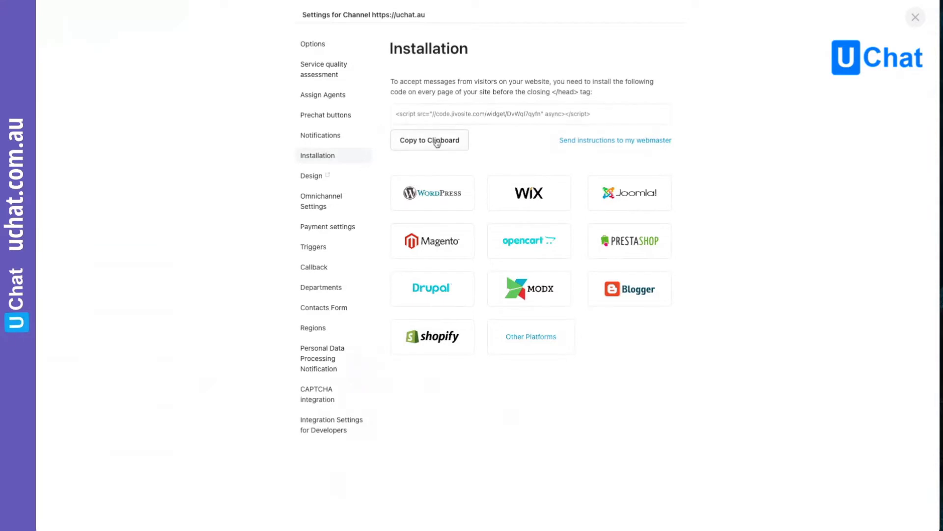
left_click(429, 139)
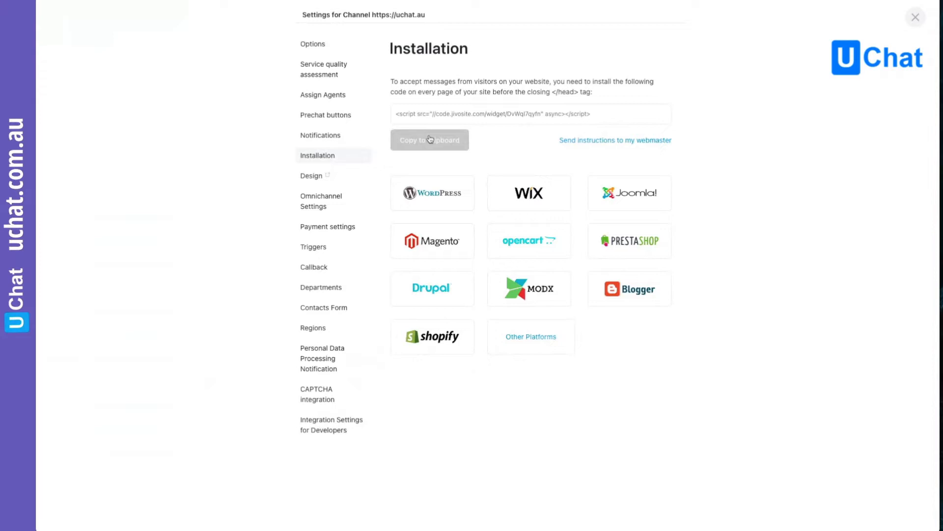
left_click(915, 17)
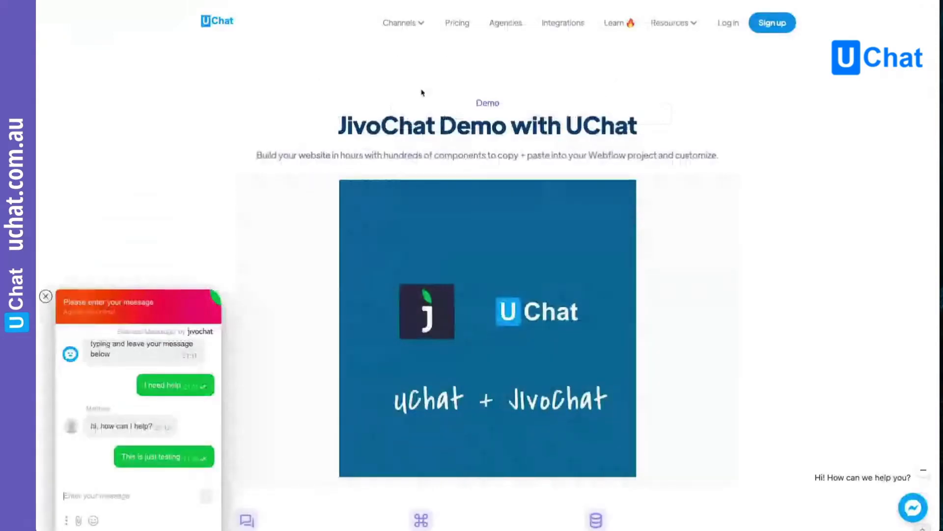
mouse_move(539, 80)
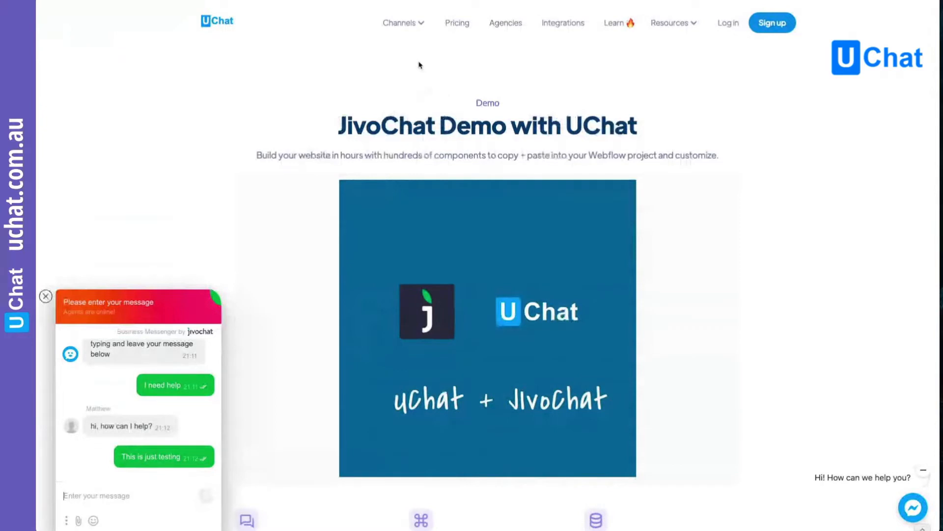
Scroll the JivoChat demo page down to reveal its feature sections.
scroll("down", 3)
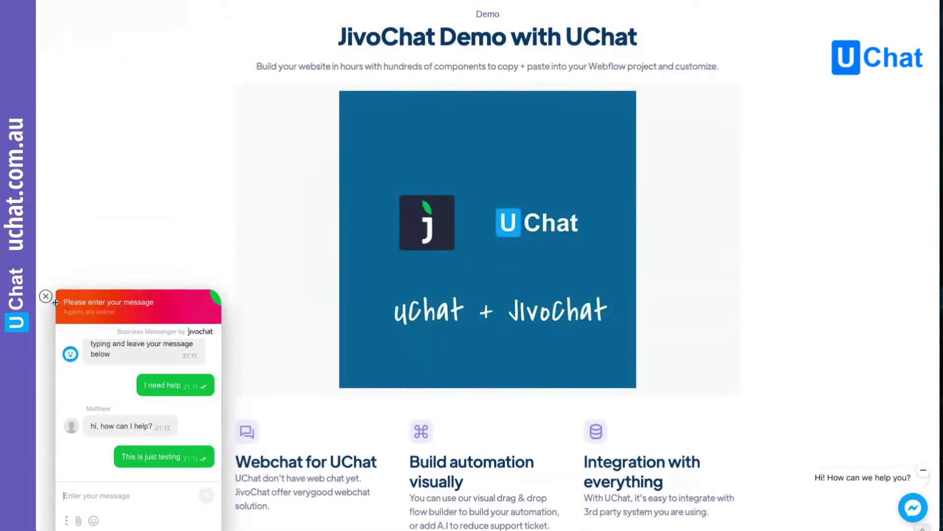
mouse_move(260, 220)
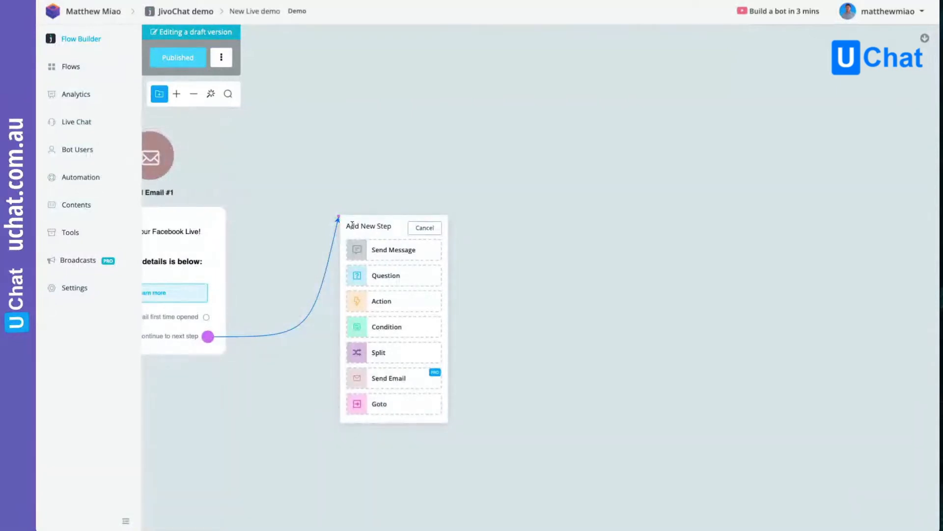
Delete Send Message #2 and add a Question step 'Do you need live chat support?' with Yes.
left_click(495, 191)
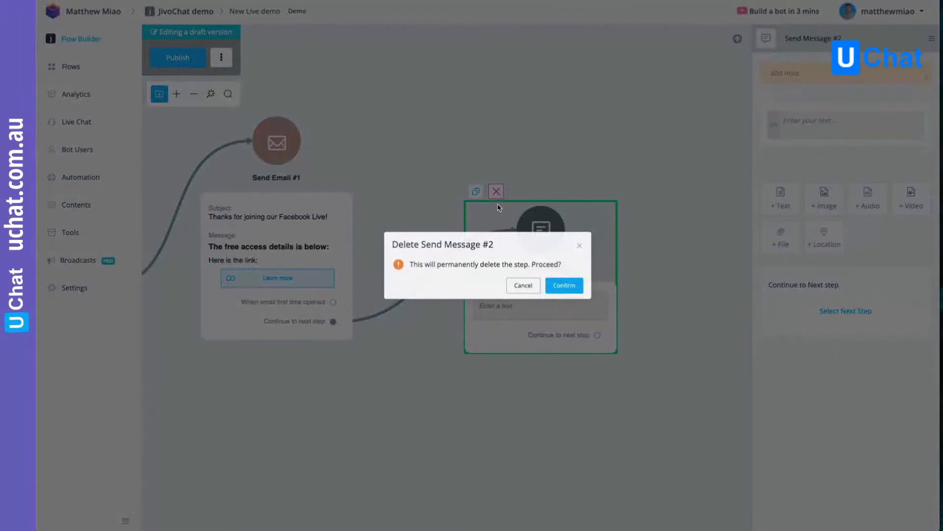
left_click(563, 285)
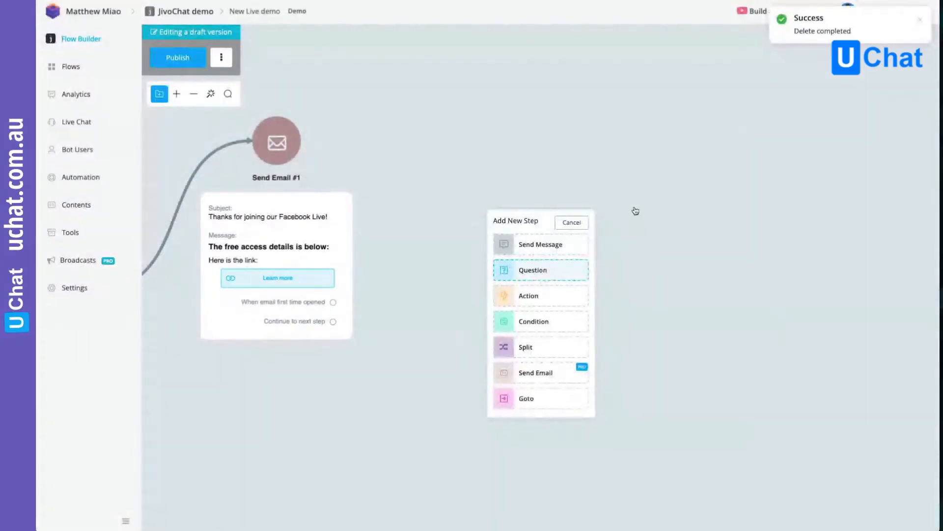
left_click(532, 270)
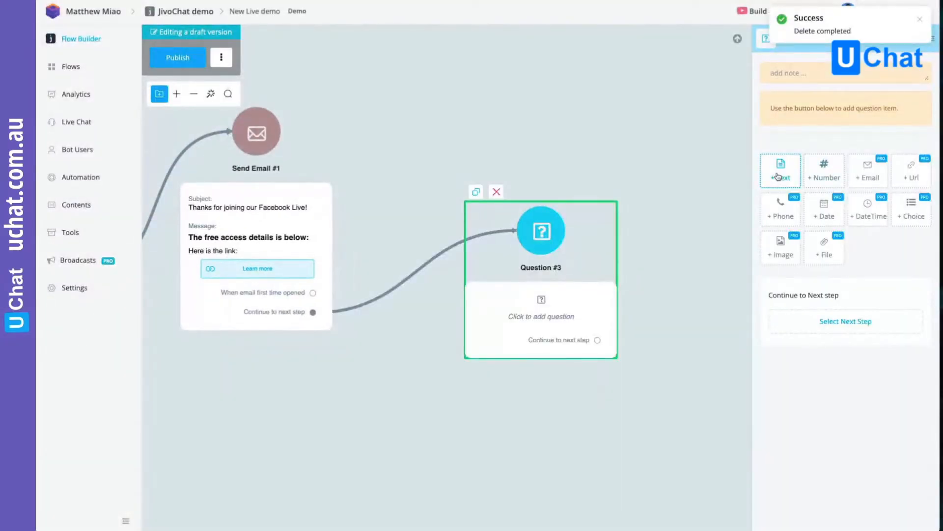
left_click(780, 171)
type("Do you need")
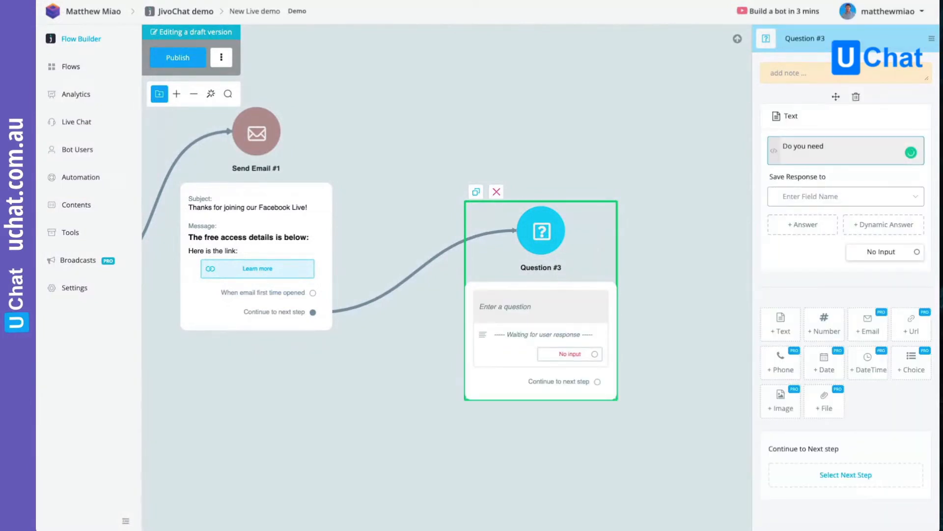
type("live chat support")
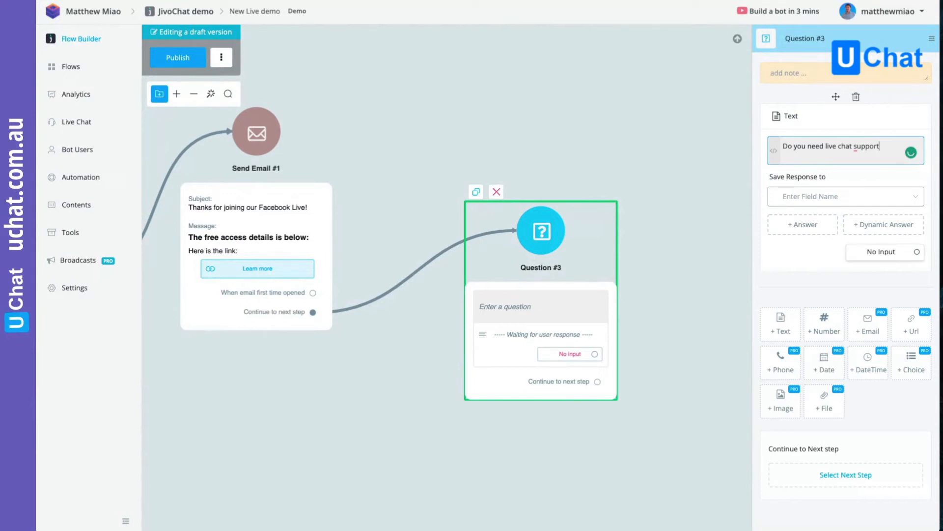
left_click(802, 224)
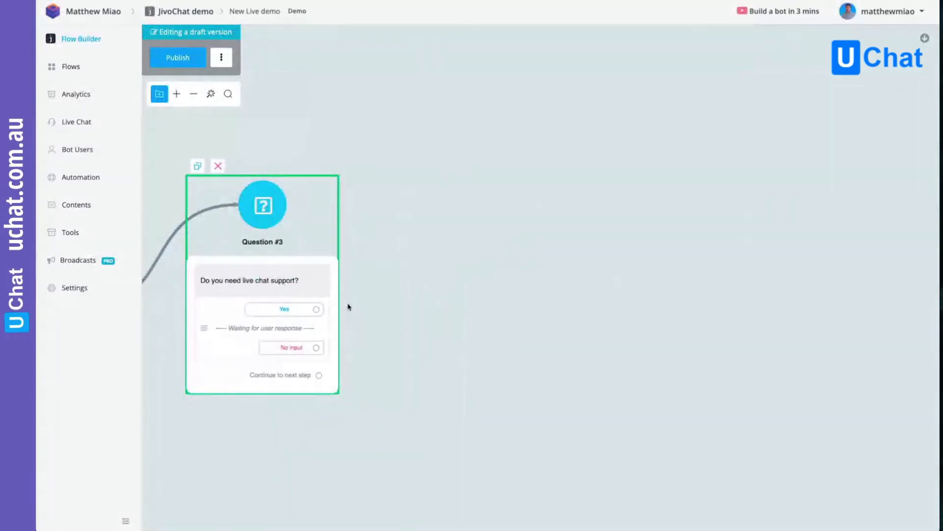
Link the Yes answer to an Action step pausing automation for 30 minutes (Talk to Human).
left_click(315, 309)
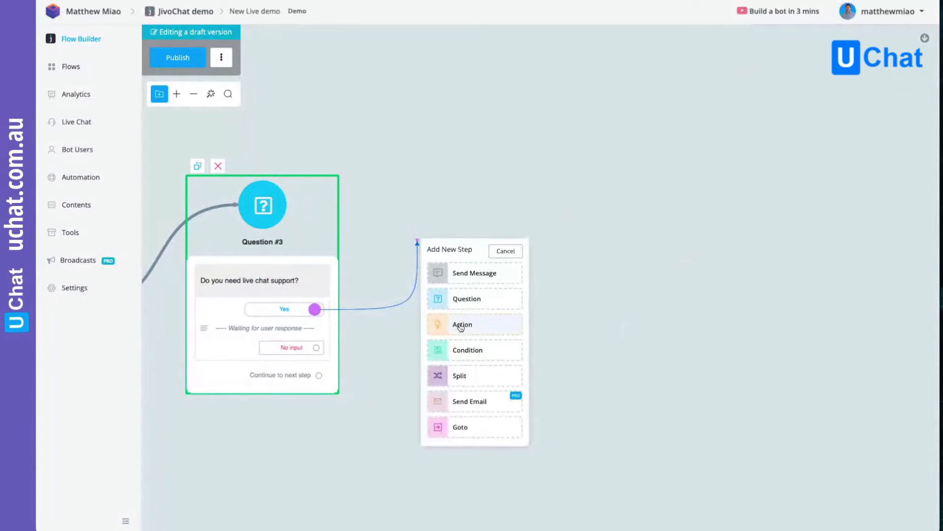
mouse_move(461, 325)
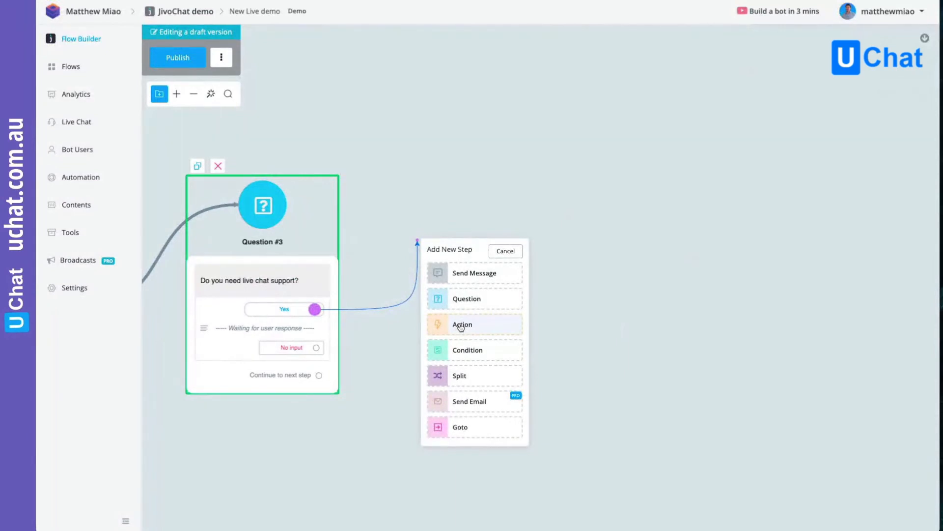
left_click(461, 324)
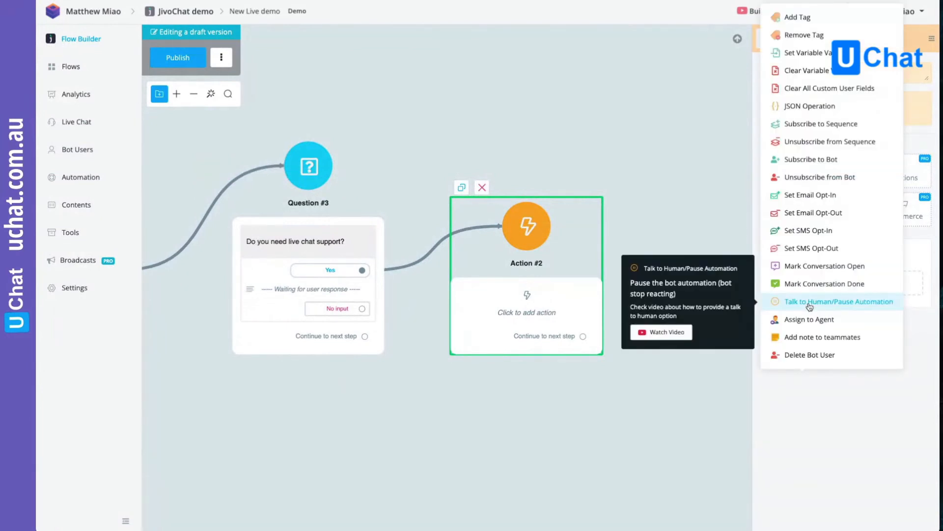
left_click(839, 301)
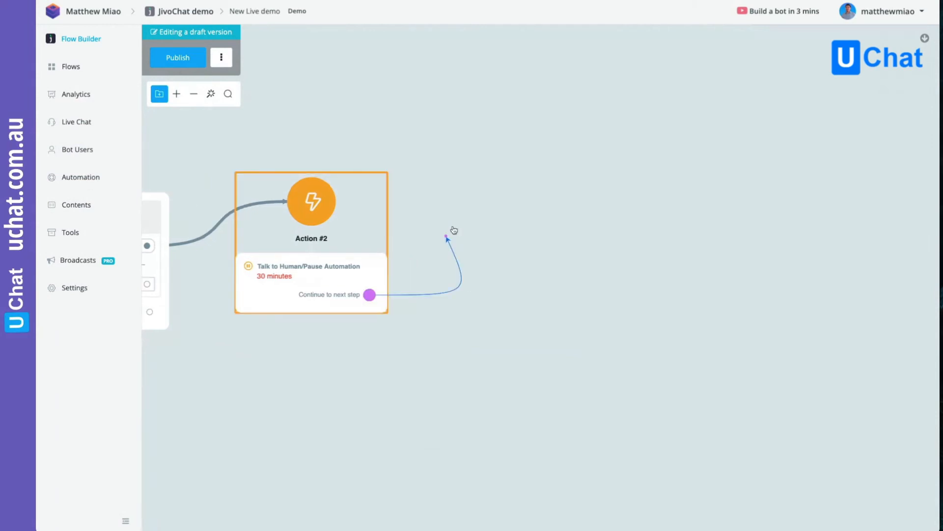
mouse_move(471, 224)
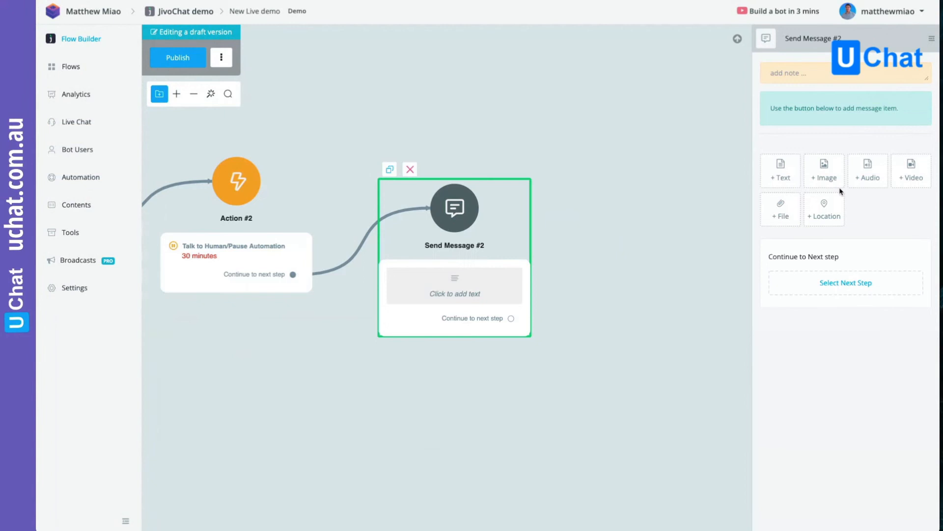
Set the message text to 'Start typing your questions below.' and publish the flow.
left_click(780, 171)
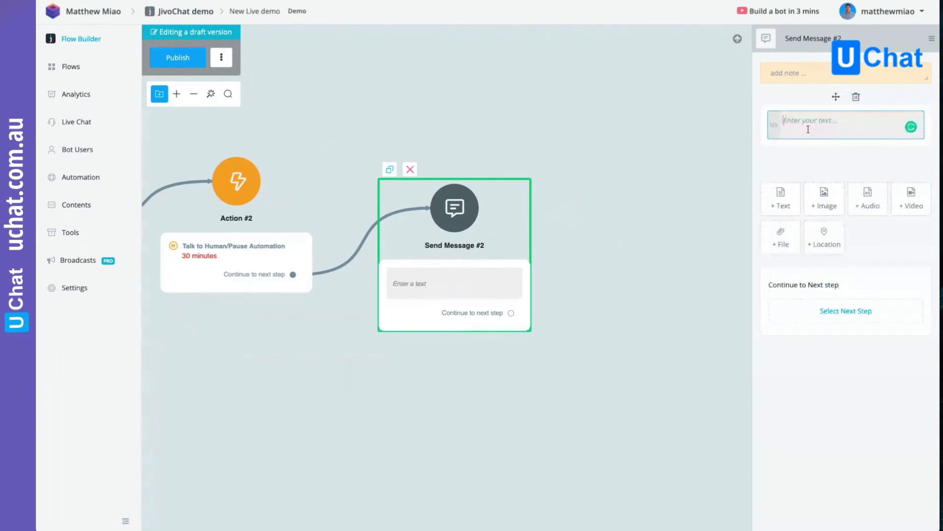
type("Start typing your qu")
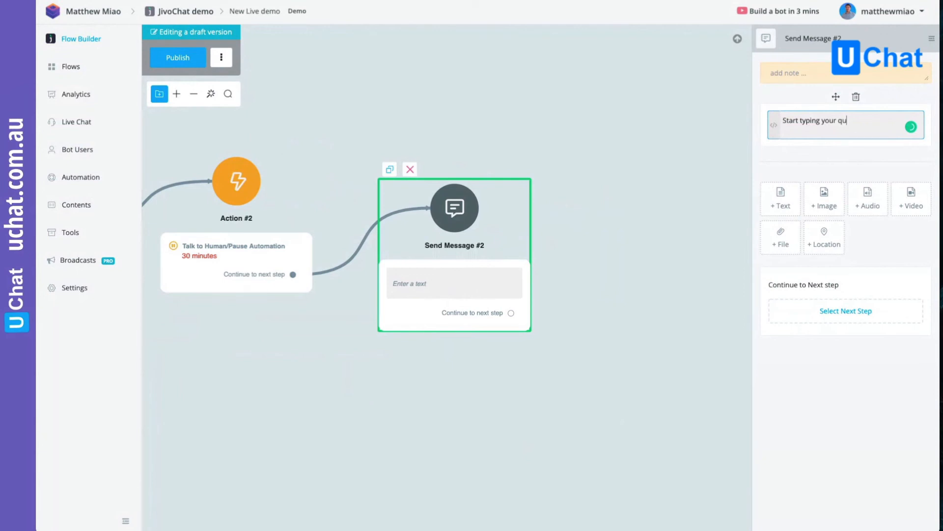
type("estions below.")
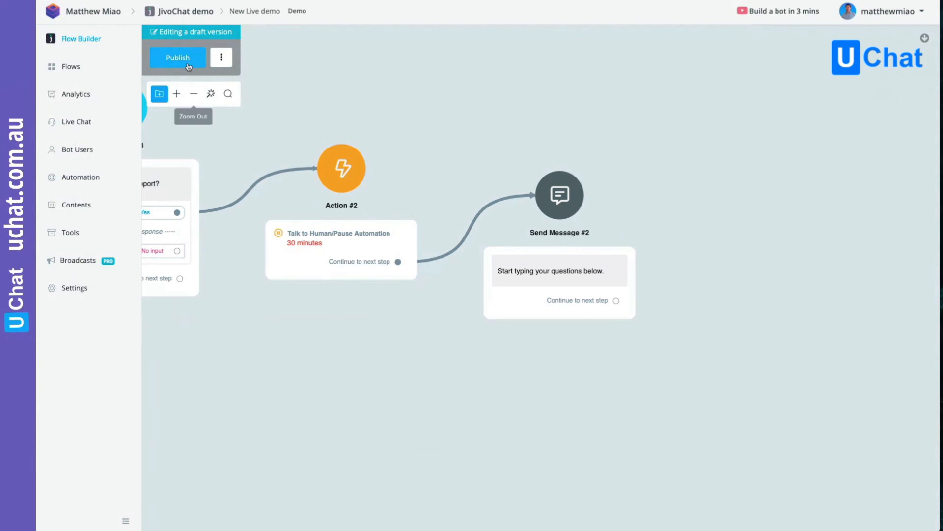
left_click(177, 57)
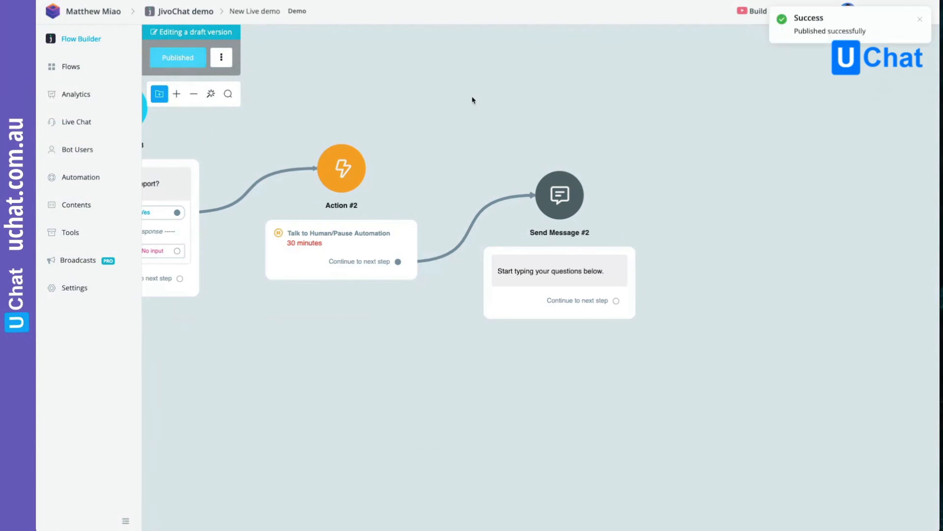